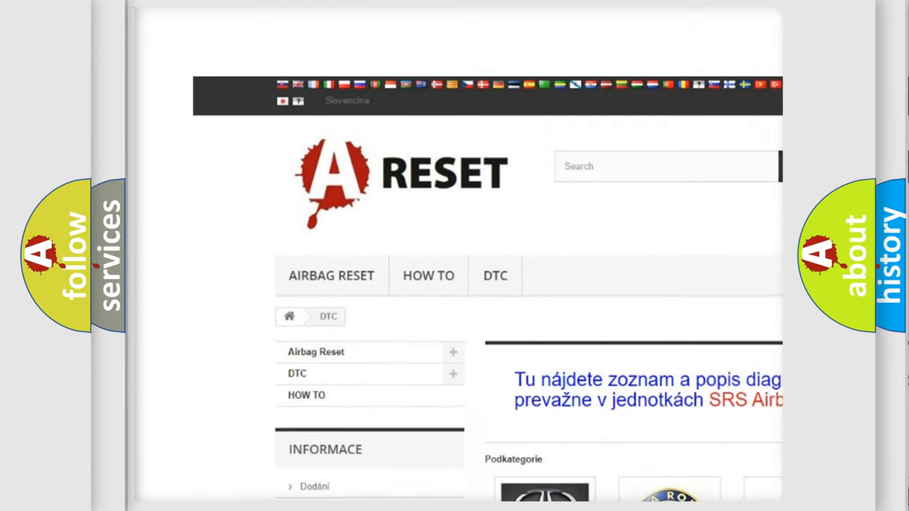
# Open the FIAT DTC tile and browse its list of B-series diagnostic codes
pyautogui.scroll(3)
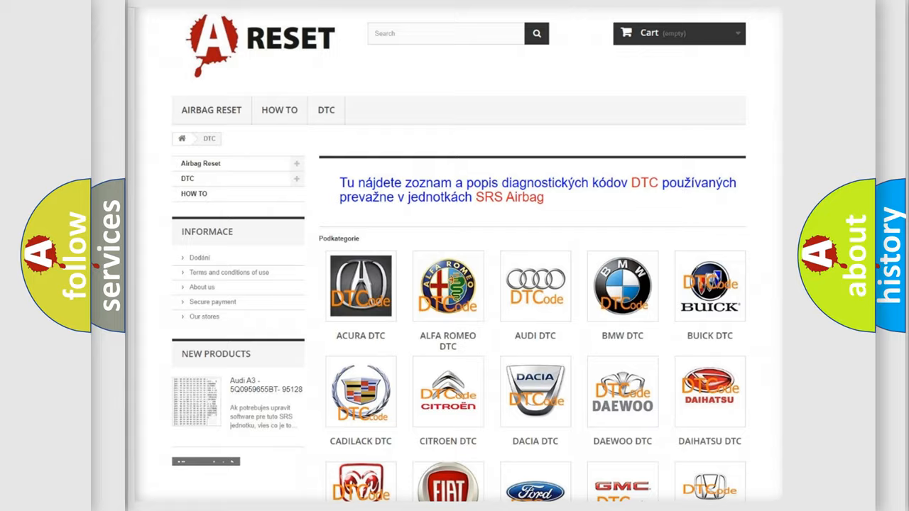
pyautogui.scroll(-3)
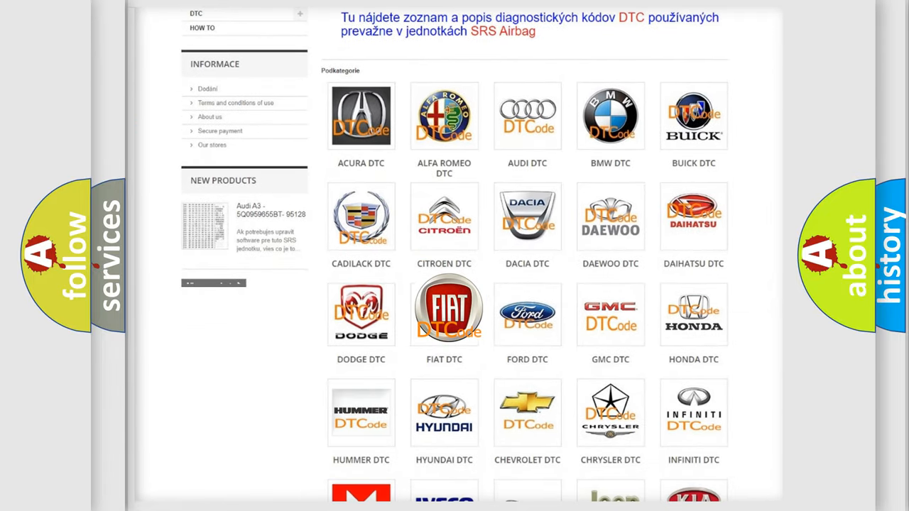
pyautogui.click(444, 309)
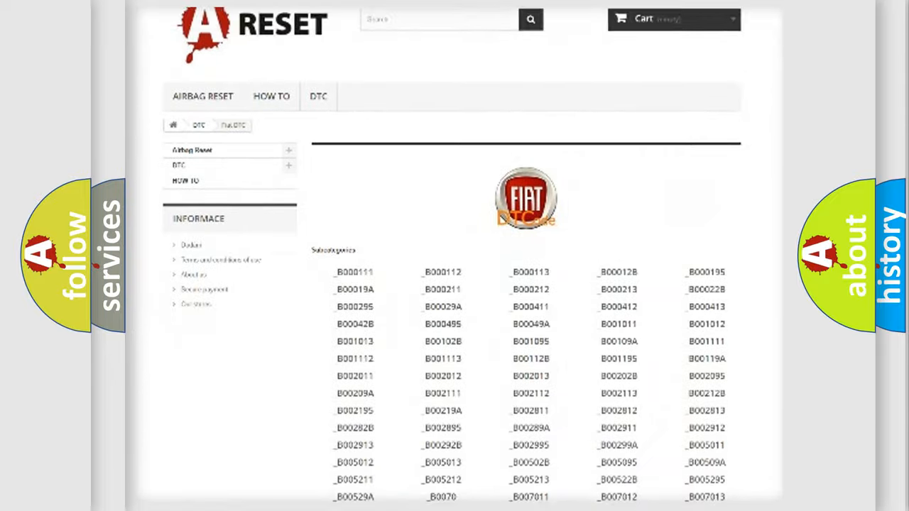
pyautogui.scroll(-3)
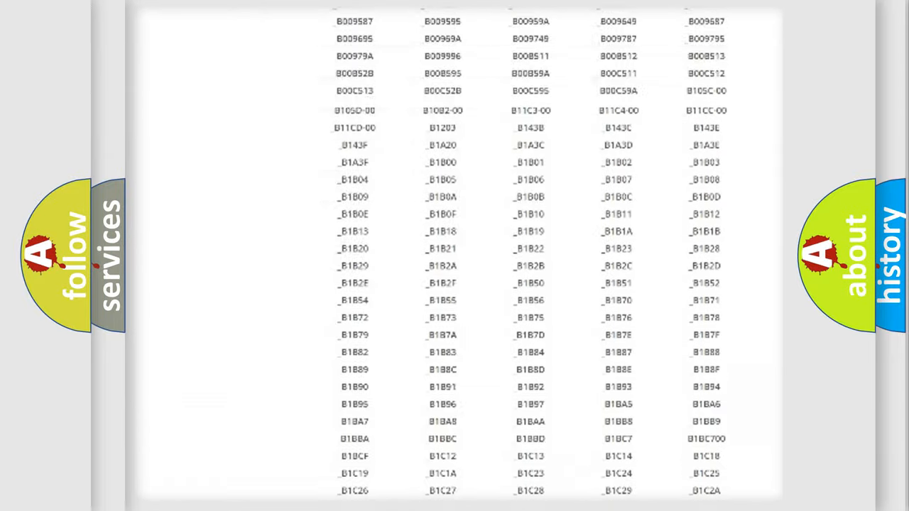
pyautogui.scroll(3)
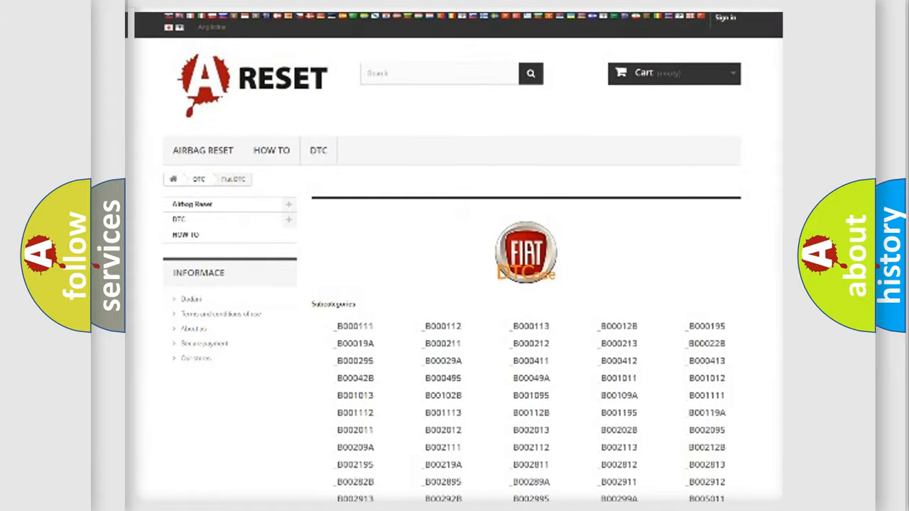